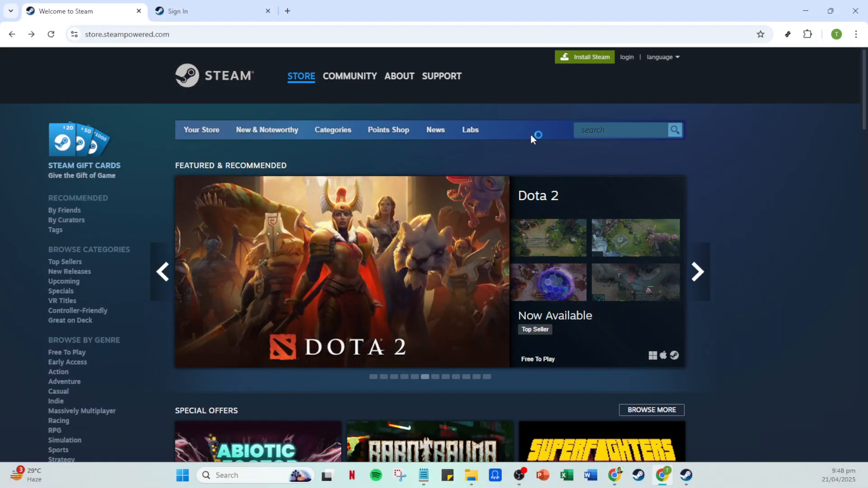
pyautogui.moveTo(537, 145)
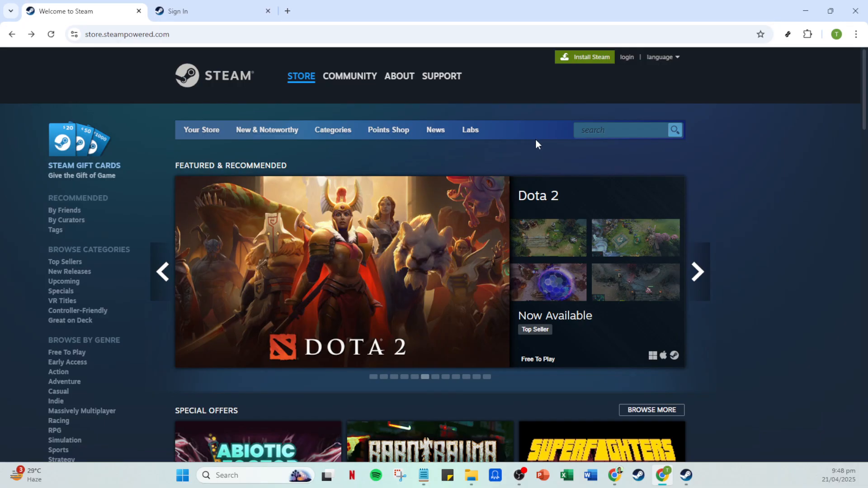
pyautogui.moveTo(545, 149)
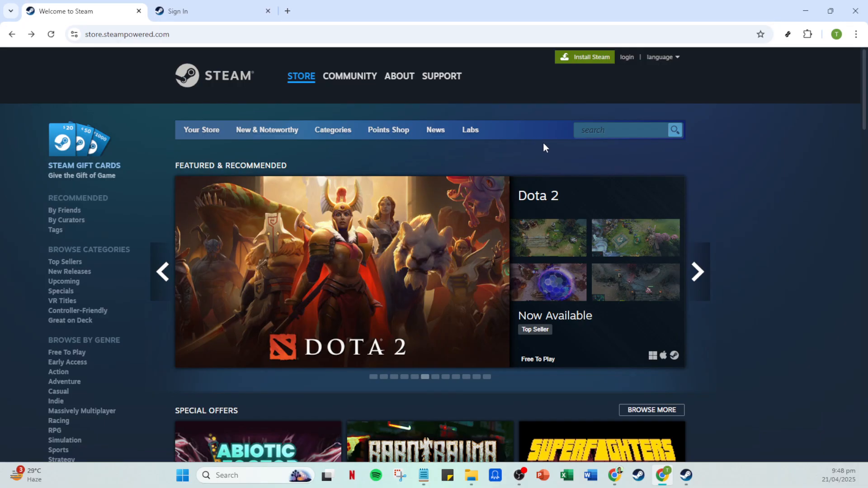
pyautogui.moveTo(645, 157)
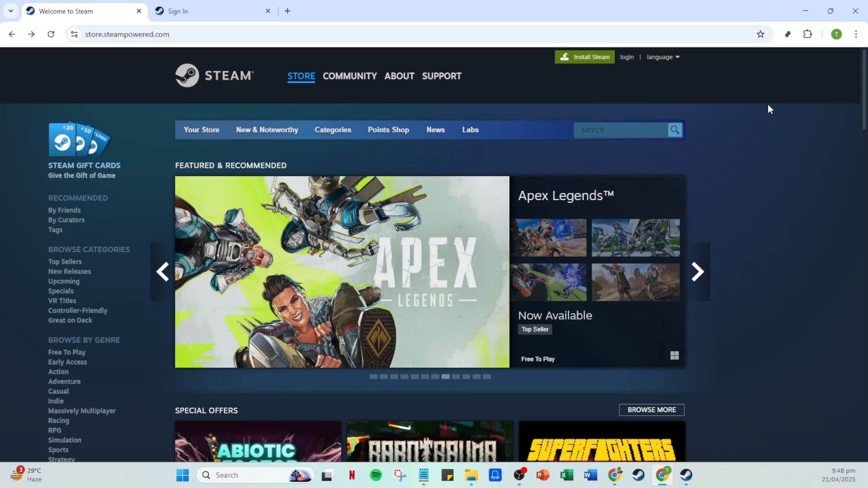
pyautogui.moveTo(627, 59)
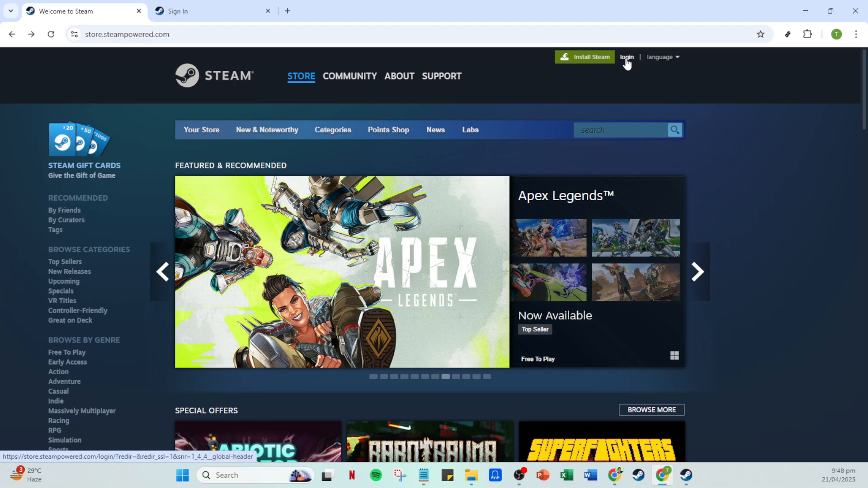
# Go to the Steam store sign-in page from the login link
pyautogui.click(627, 57)
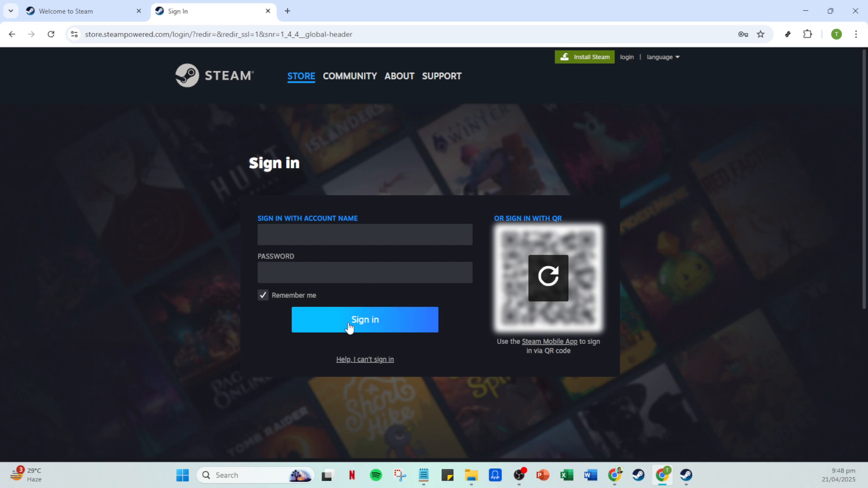
pyautogui.moveTo(745, 401)
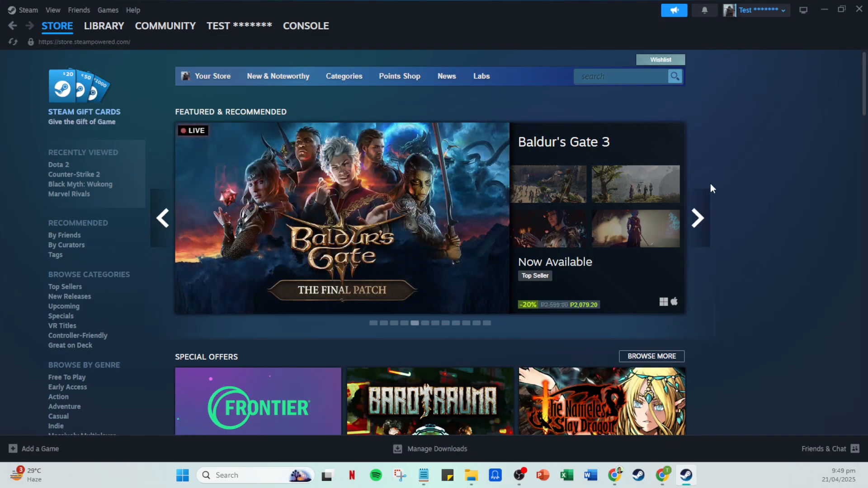
pyautogui.moveTo(697, 153)
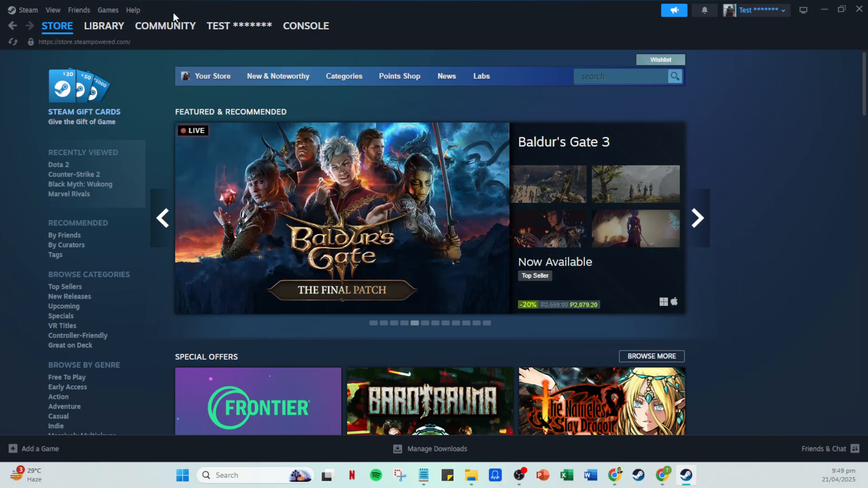
# Switch from the Store to the game Library listing Counter-Strike 2 and Marvel Rivals
pyautogui.click(104, 25)
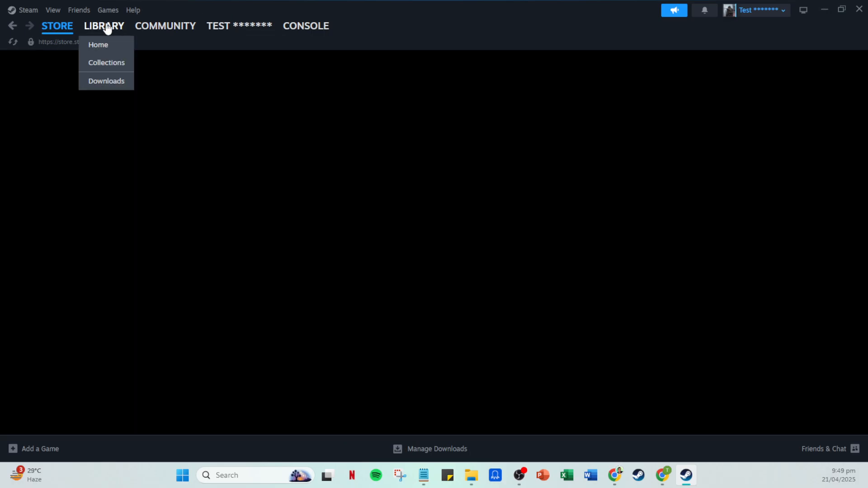
pyautogui.click(98, 44)
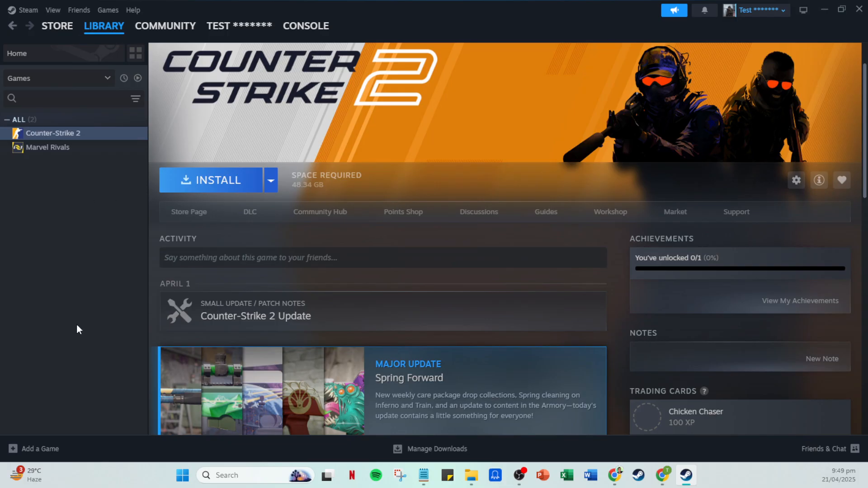
pyautogui.moveTo(3, 368)
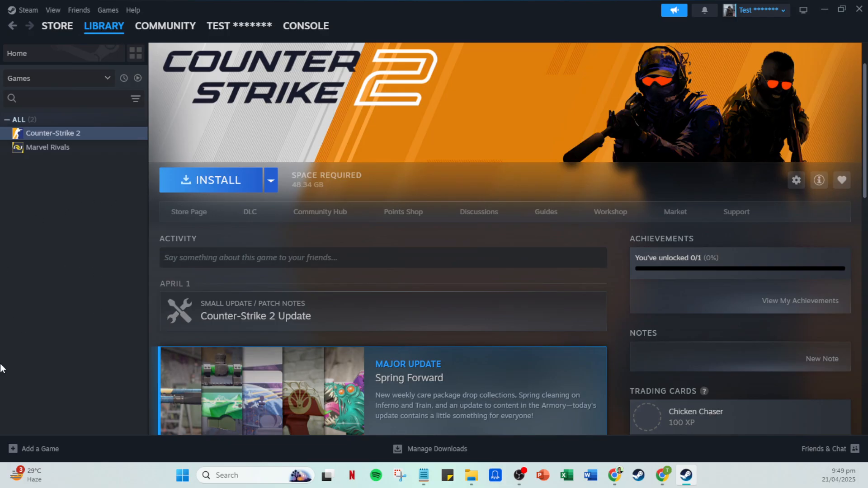
pyautogui.moveTo(34, 454)
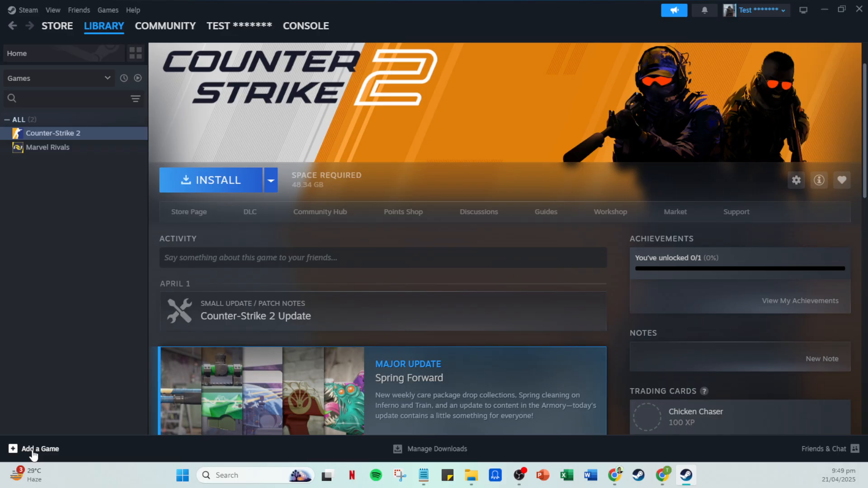
pyautogui.click(38, 449)
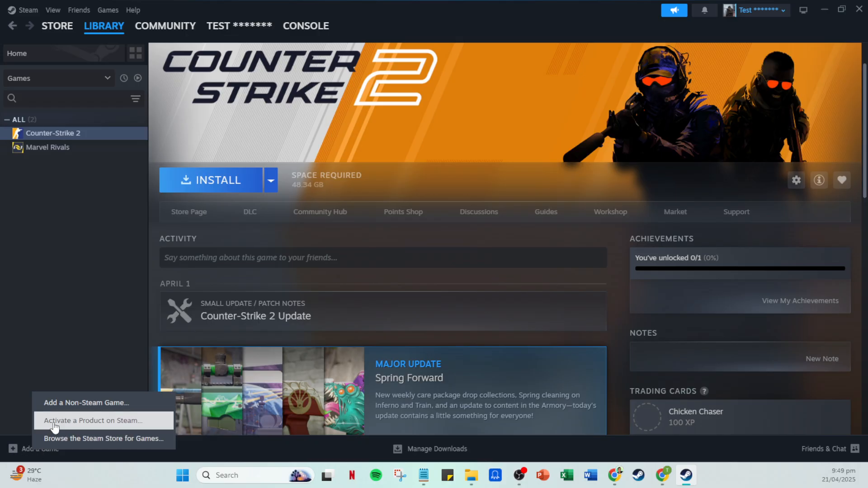
pyautogui.moveTo(69, 404)
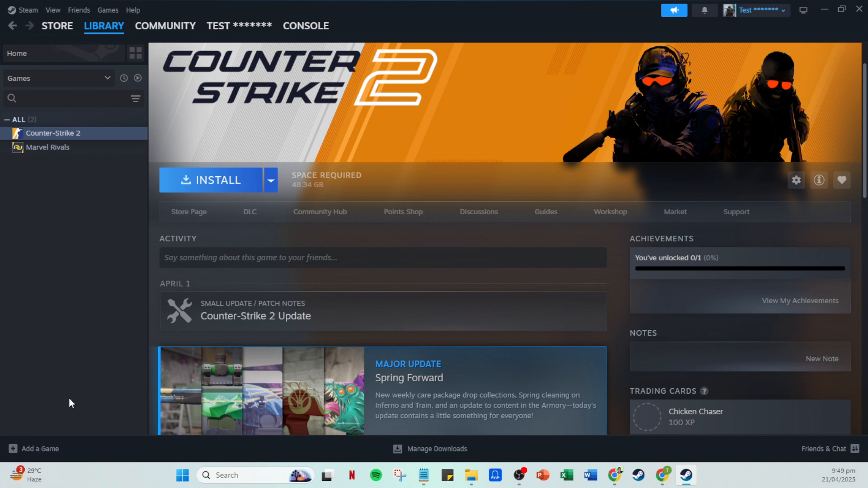
# Bring up the Add Non-Steam Game program list and tick Send to OneNote
pyautogui.click(34, 449)
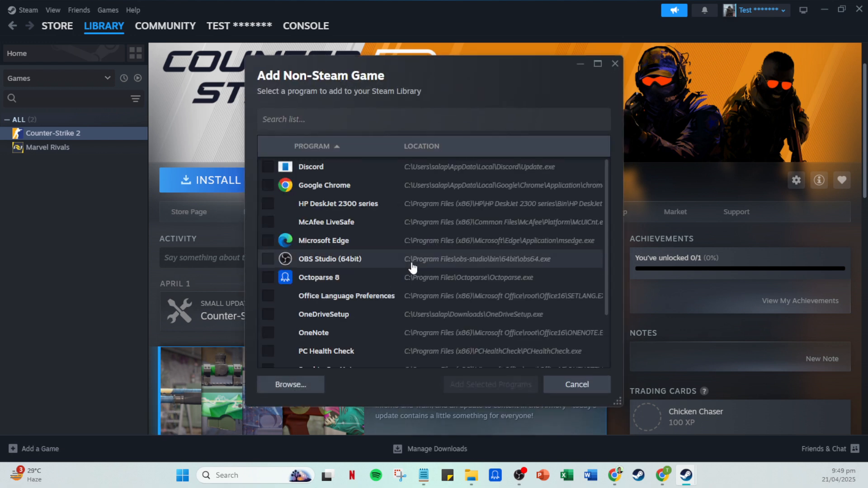
pyautogui.moveTo(398, 271)
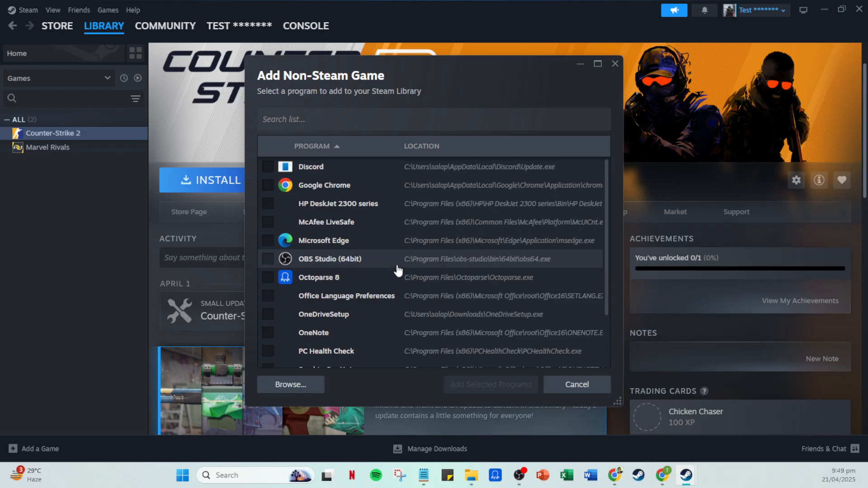
pyautogui.moveTo(367, 301)
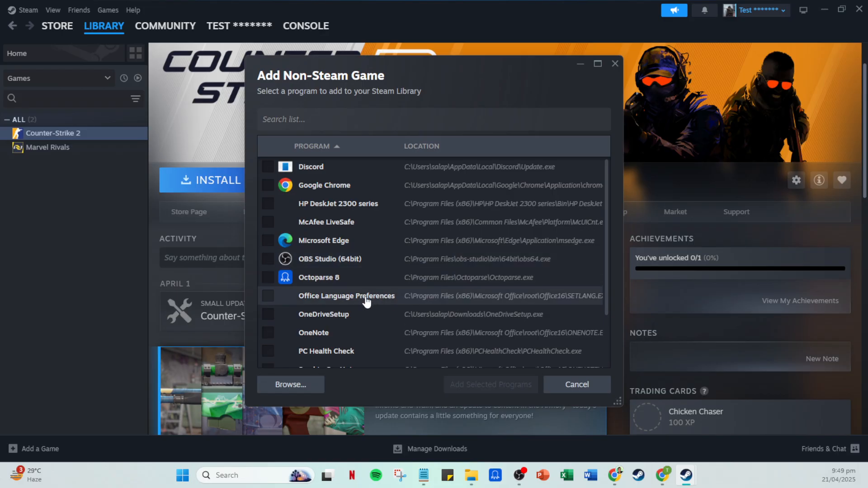
pyautogui.scroll(-3)
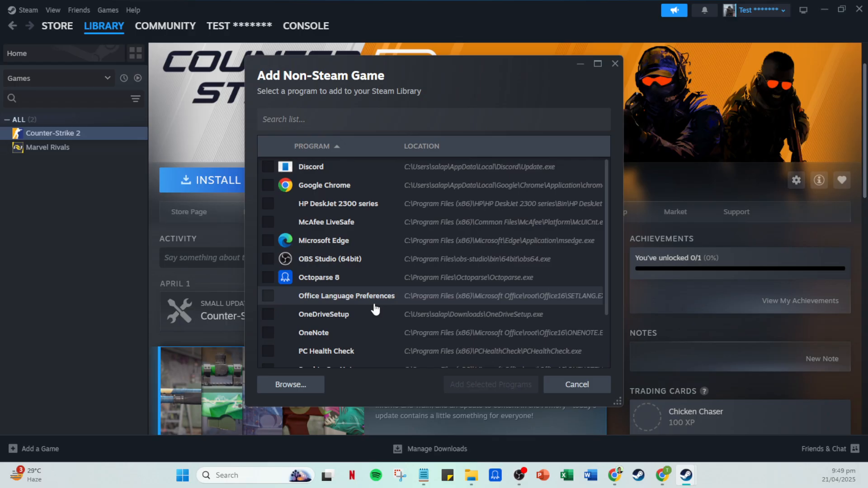
pyautogui.scroll(-3)
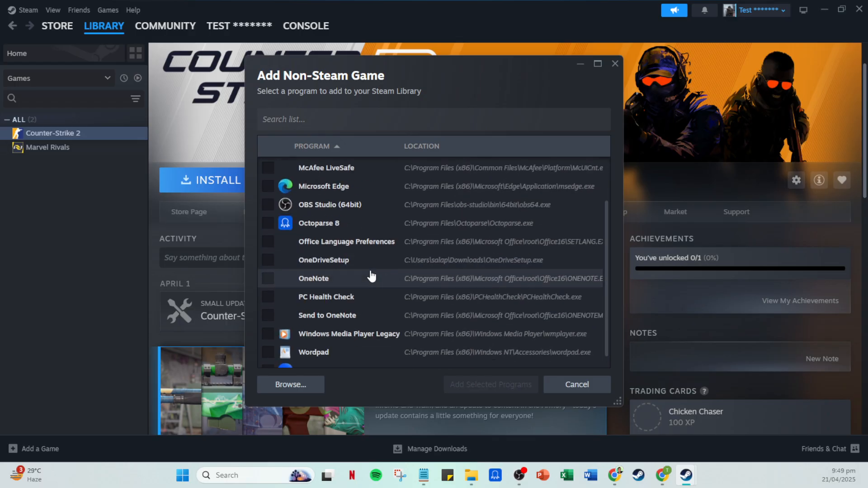
pyautogui.scroll(-3)
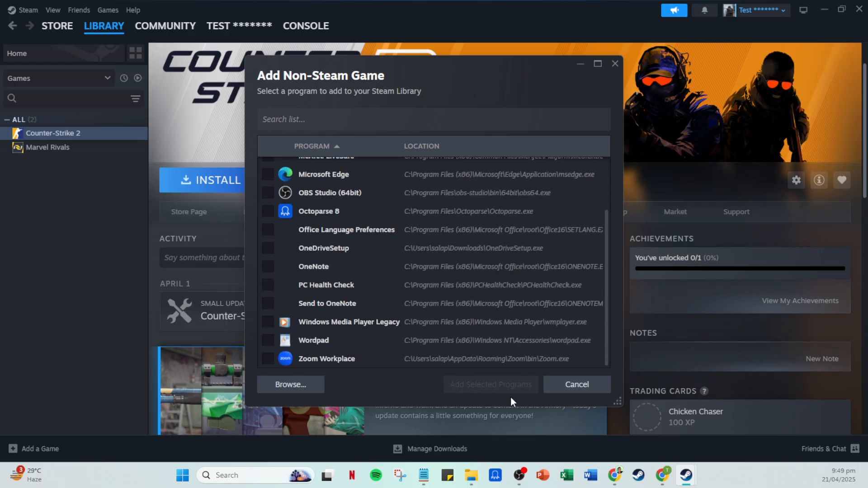
pyautogui.moveTo(276, 320)
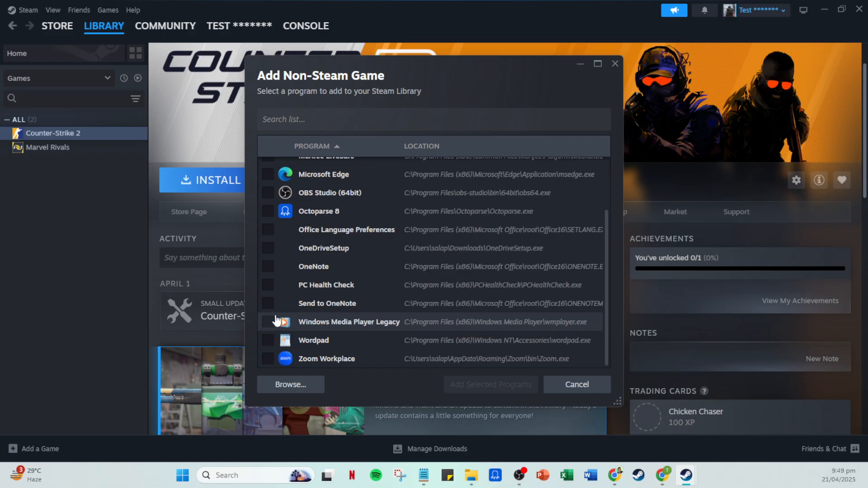
pyautogui.click(267, 304)
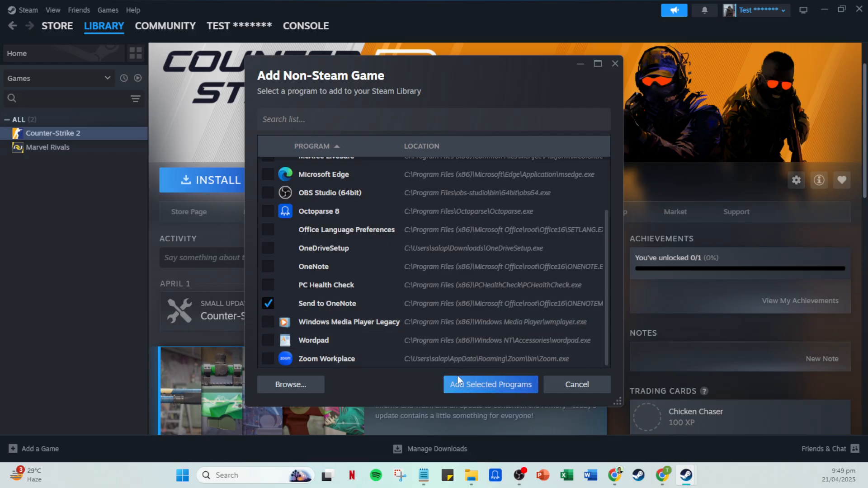
pyautogui.moveTo(472, 384)
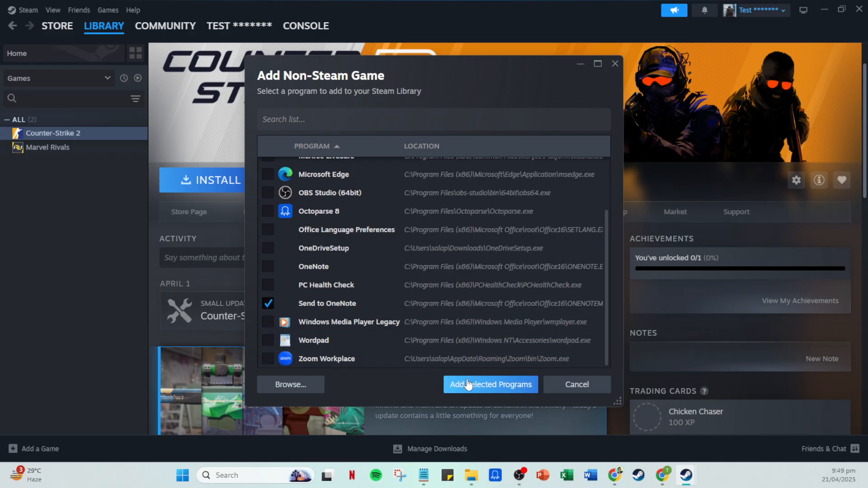
pyautogui.moveTo(488, 389)
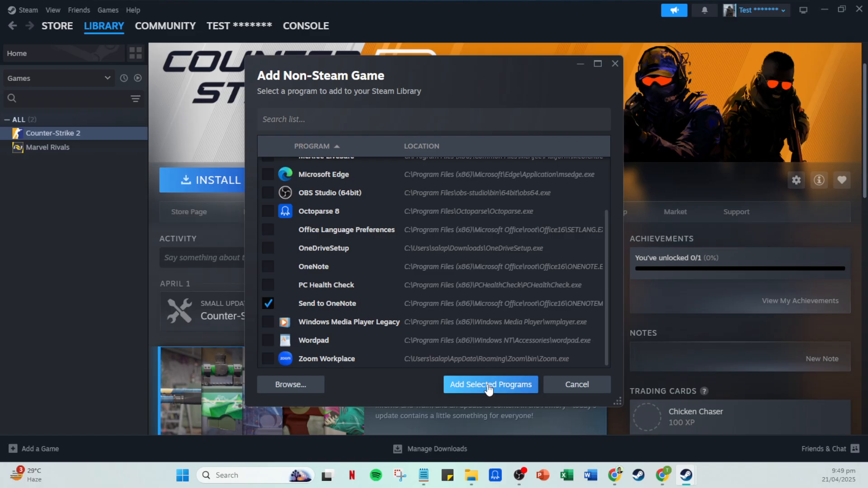
pyautogui.moveTo(489, 385)
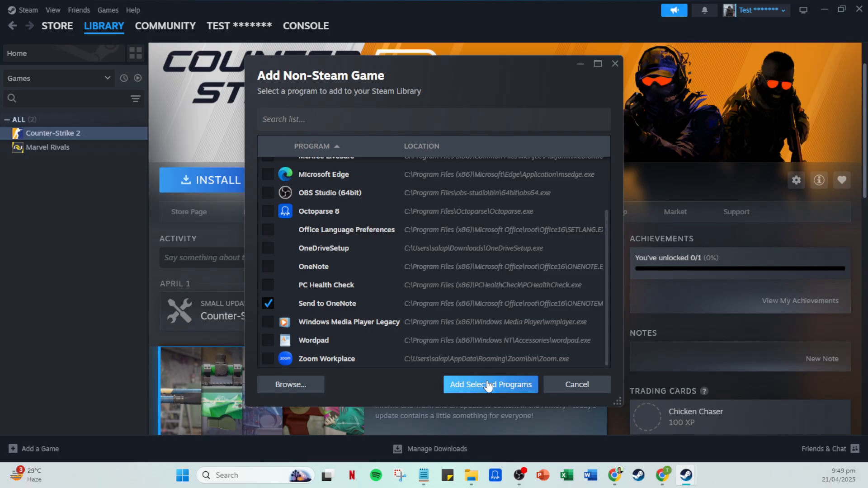
pyautogui.moveTo(417, 260)
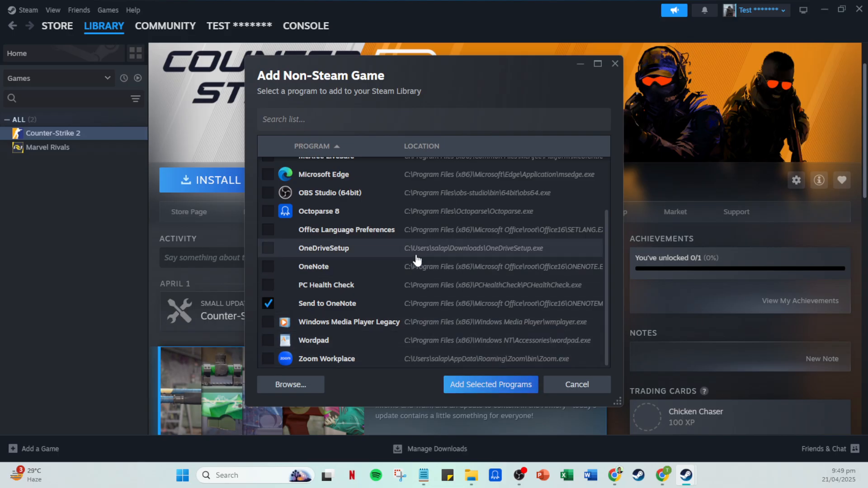
pyautogui.moveTo(575, 410)
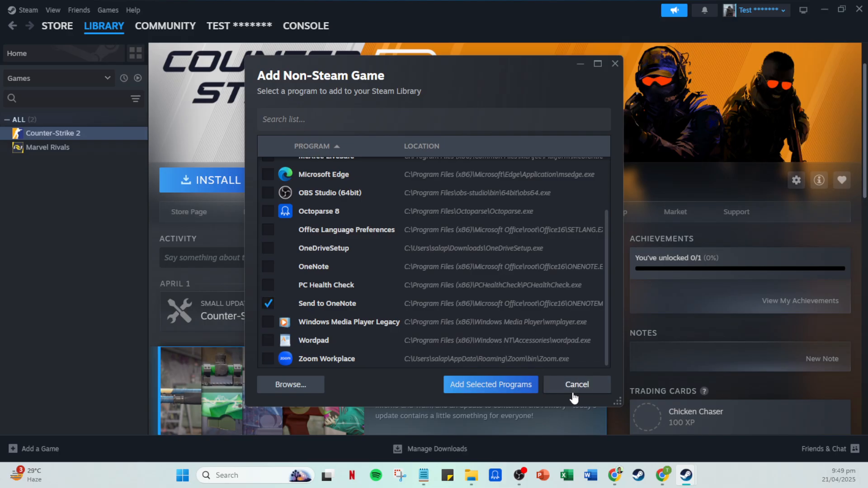
# Cancel the Add Non-Steam Game dialog and stay on the Counter-Strike 2 library page
pyautogui.click(577, 385)
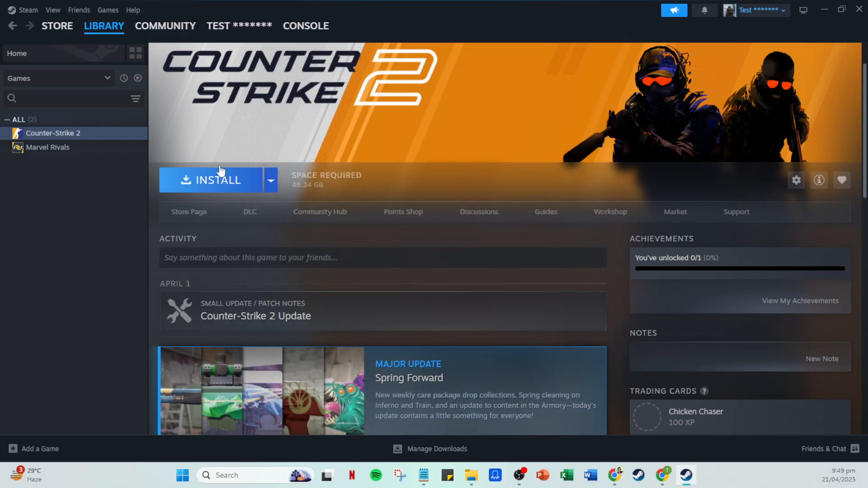
pyautogui.click(57, 25)
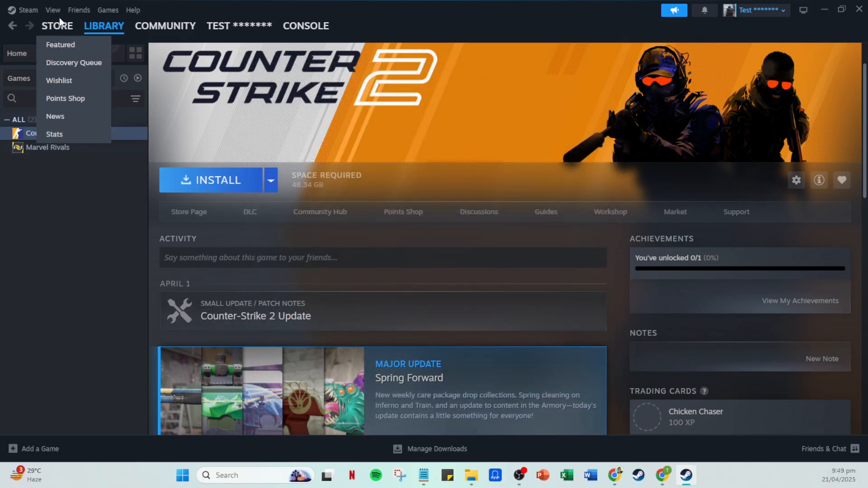
pyautogui.click(104, 26)
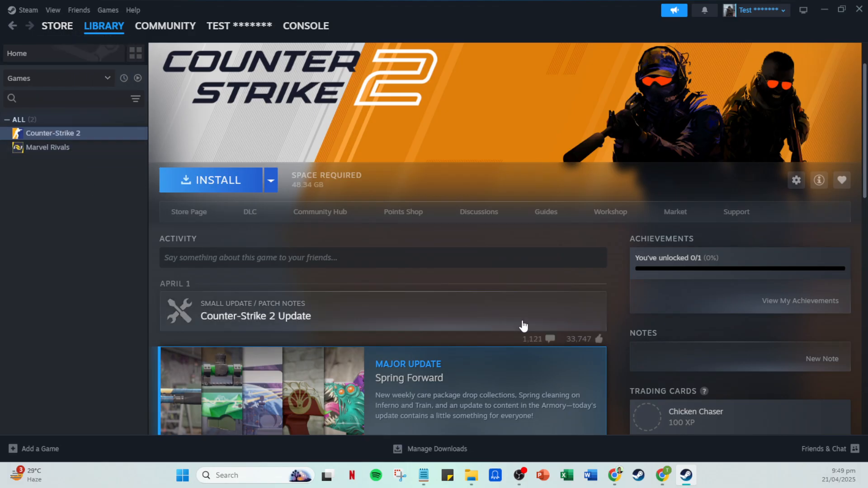
pyautogui.moveTo(570, 321)
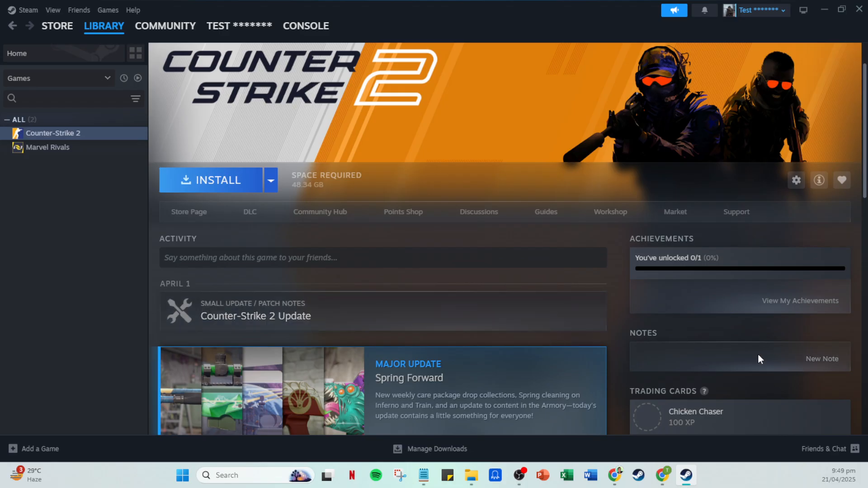
pyautogui.moveTo(752, 358)
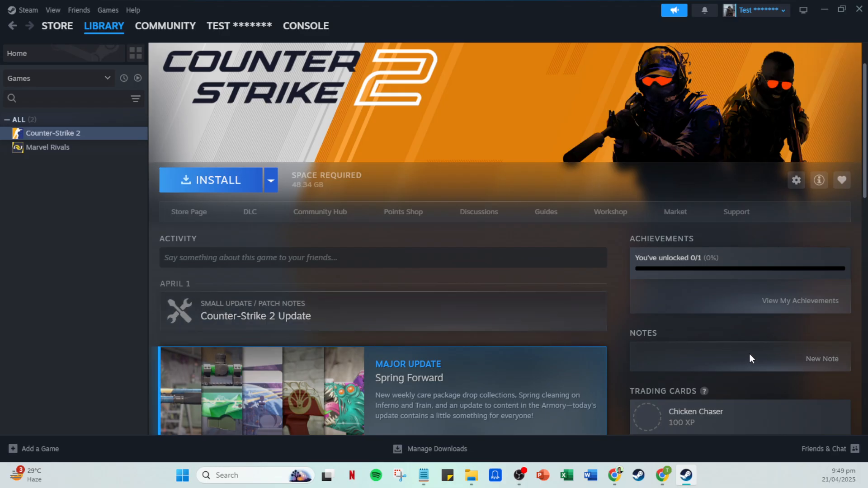